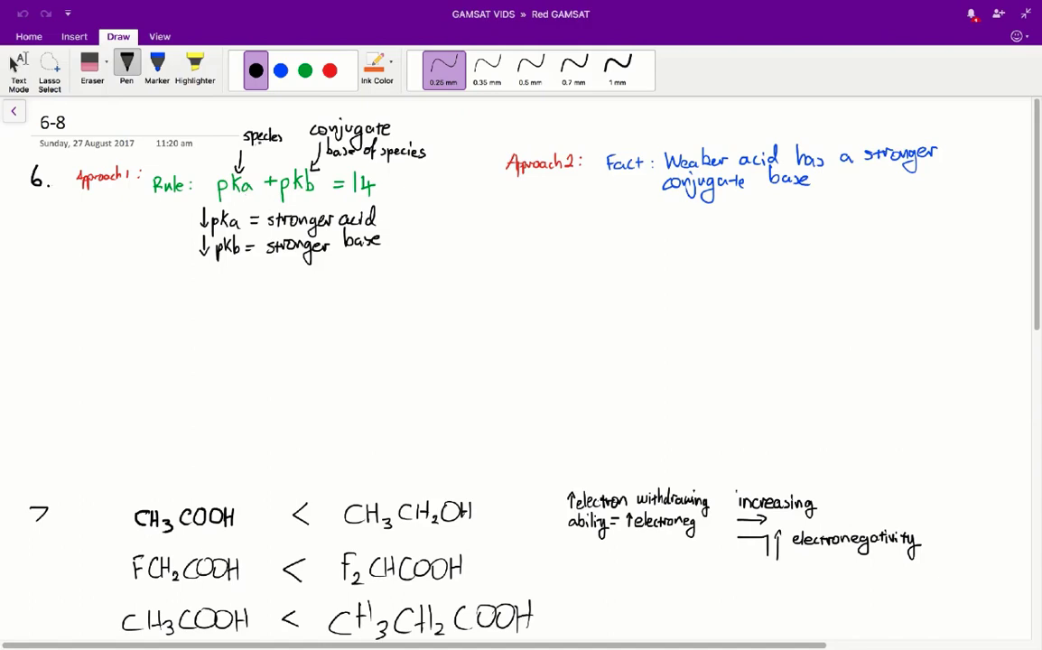
Handwrite CH3COOH under question 6, underline it, and write answer D in the margin.
{"action": "left_click", "coordinate": [387, 191]}
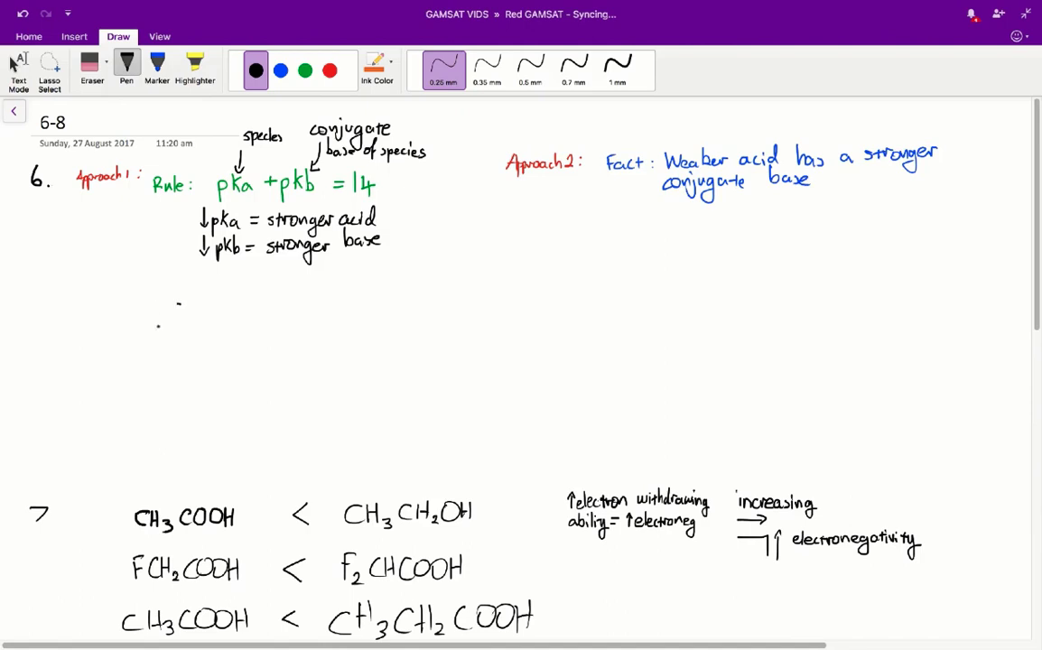
{"action": "left_click_drag", "start_coordinate": [158, 321], "coordinate": [266, 321]}
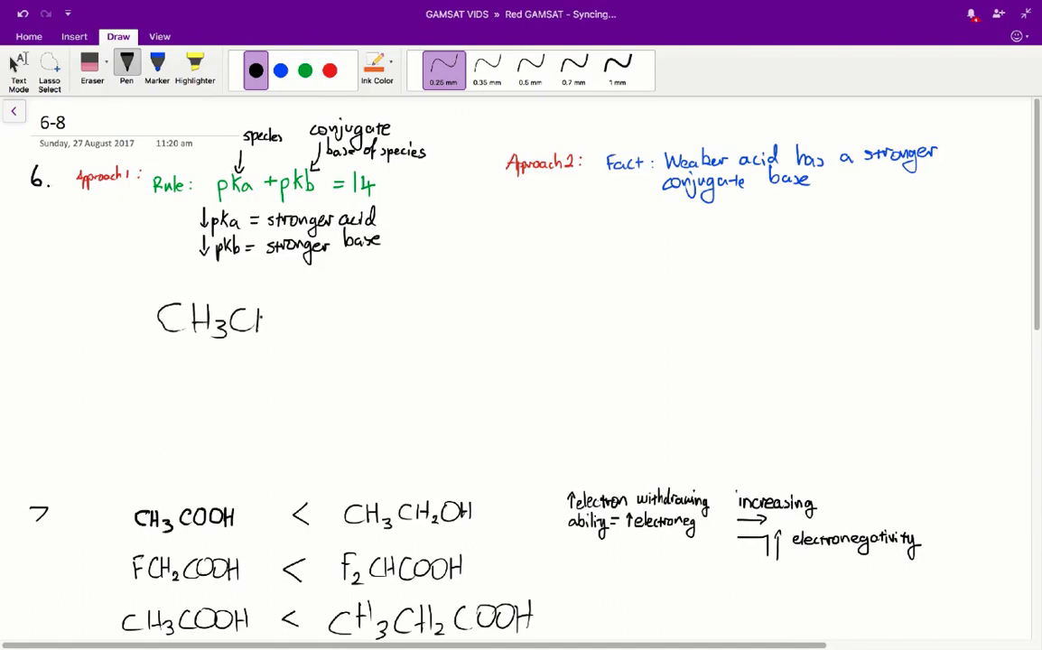
{"action": "left_click_drag", "start_coordinate": [260, 320], "coordinate": [311, 321]}
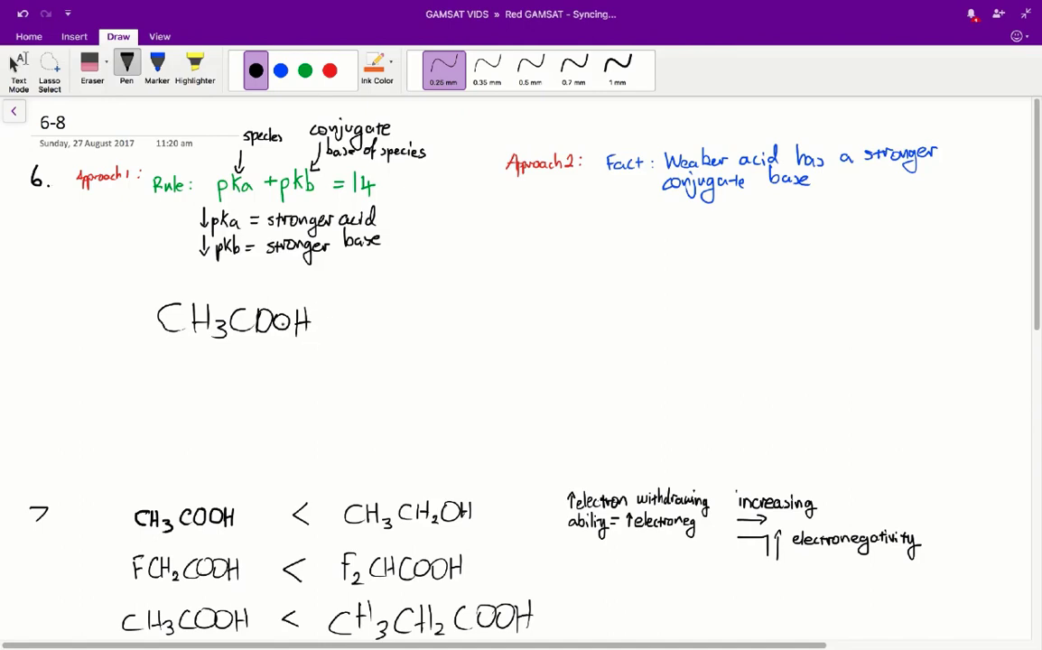
{"action": "left_click_drag", "start_coordinate": [167, 366], "coordinate": [244, 374]}
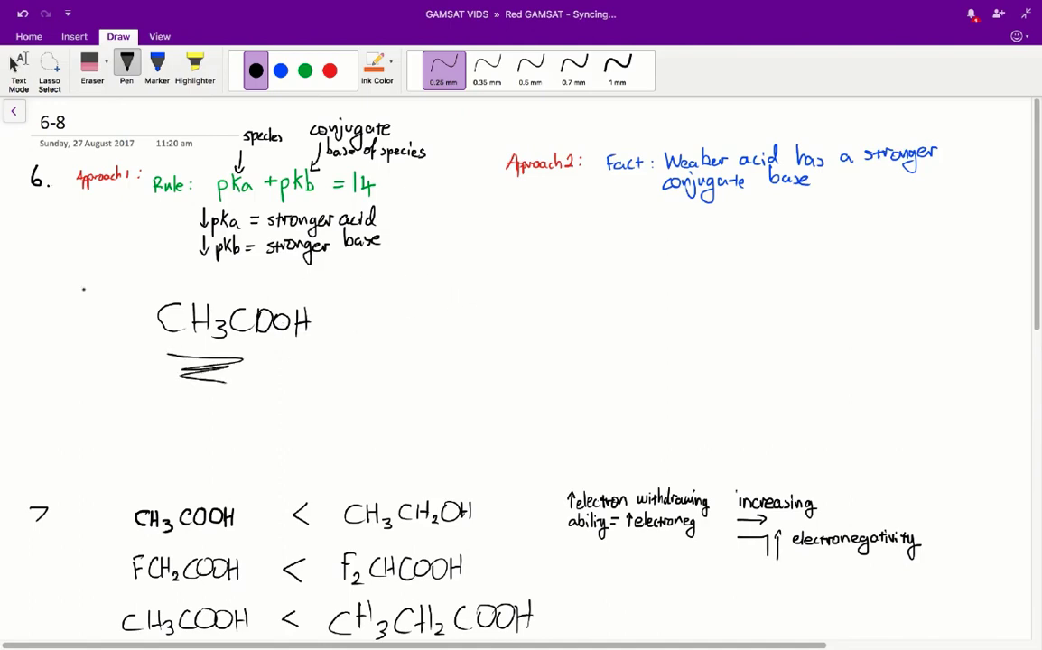
{"action": "left_click_drag", "start_coordinate": [45, 280], "coordinate": [68, 271]}
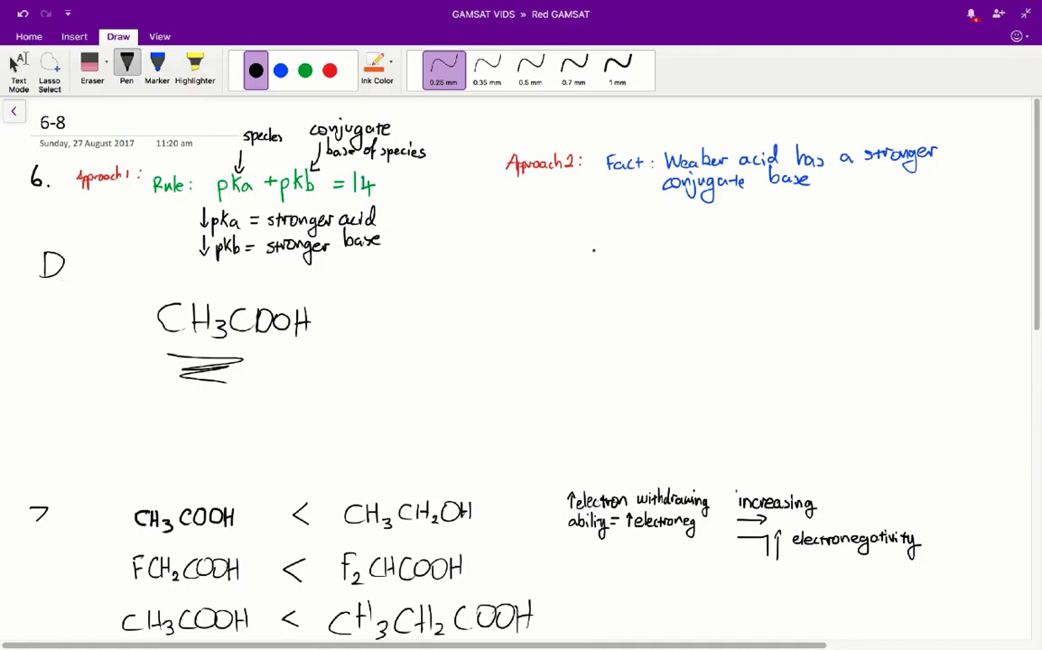
Scroll down to question 7's compound pairs and question 8's carbon structures.
{"action": "scroll", "scroll_direction": "down", "scroll_amount": 3}
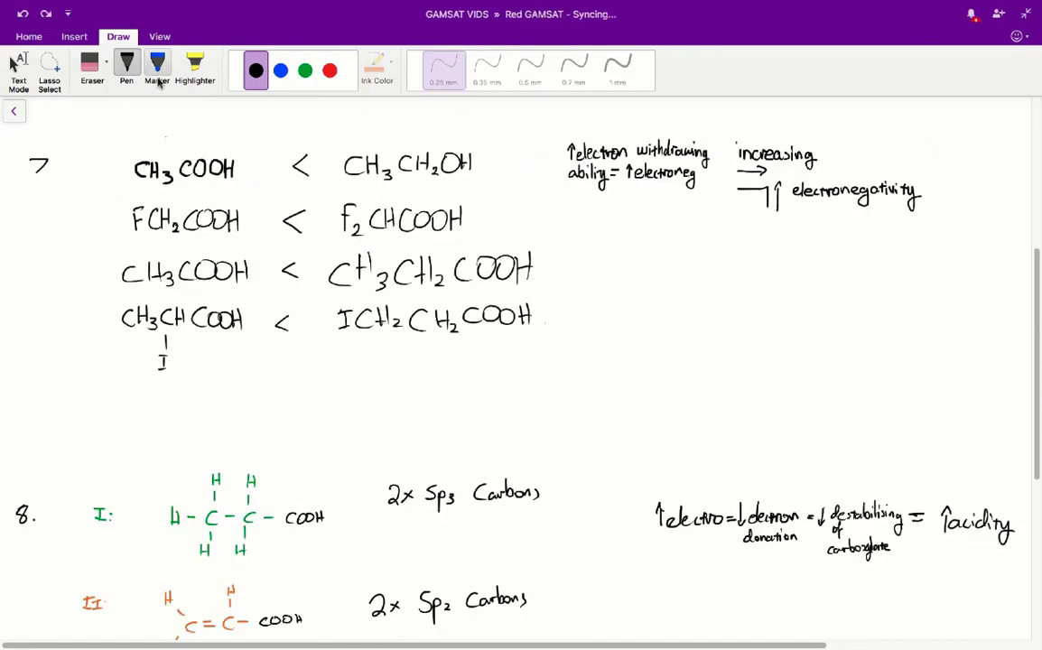
{"action": "mouse_move", "coordinate": [195, 67]}
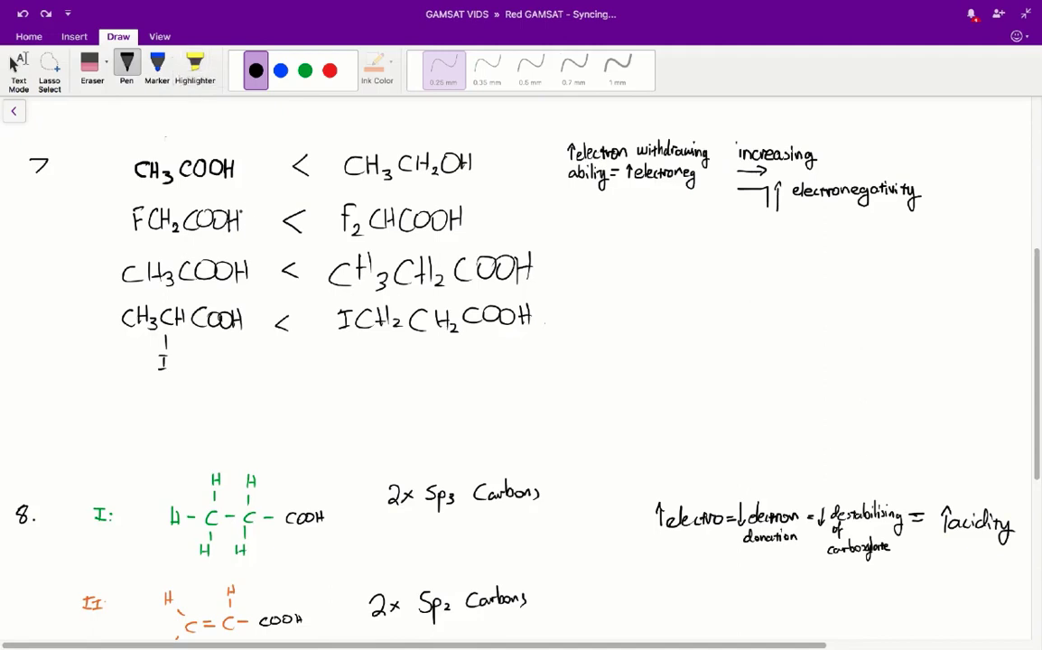
{"action": "mouse_move", "coordinate": [215, 119]}
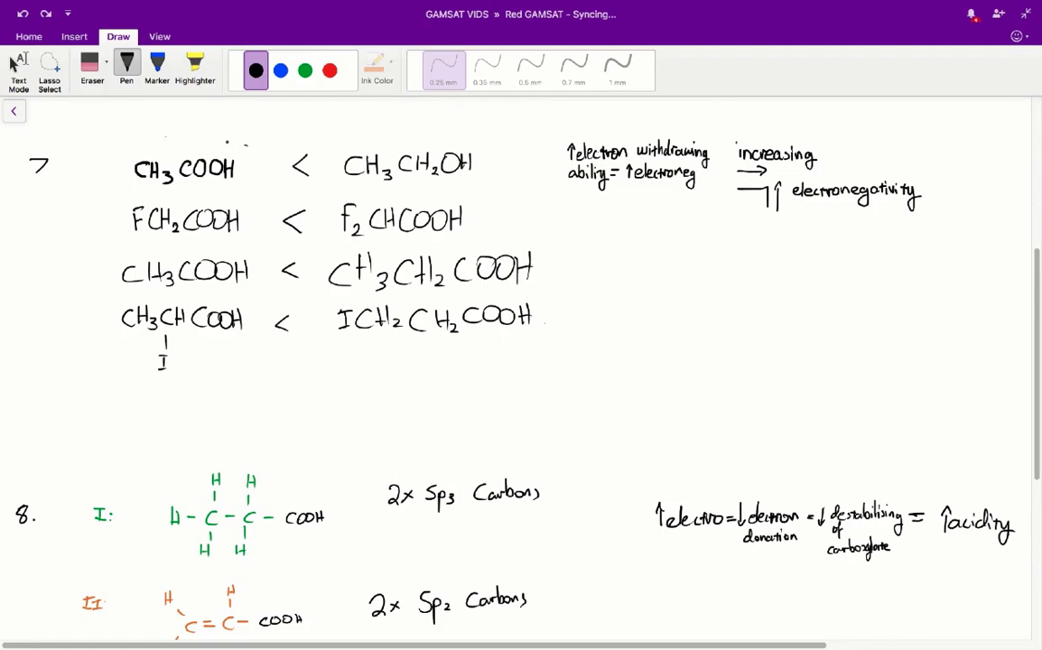
Circle COOH in CH3COOH and annotate the first pair with pKa values 5 and 17.
{"action": "left_click_drag", "start_coordinate": [185, 154], "coordinate": [244, 181]}
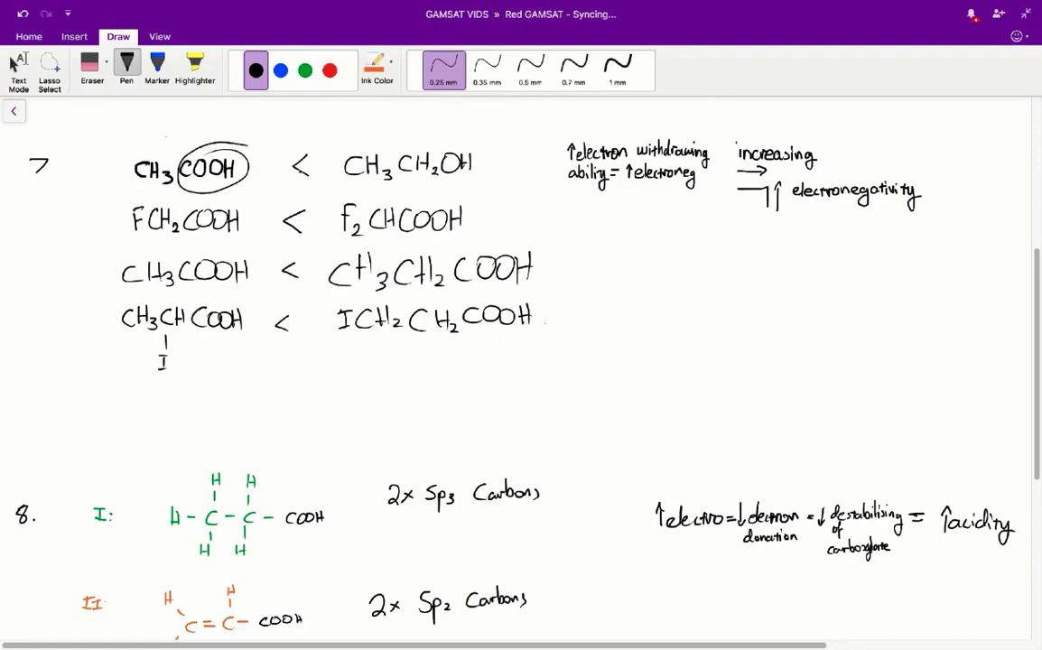
{"action": "left_click_drag", "start_coordinate": [442, 144], "coordinate": [469, 181]}
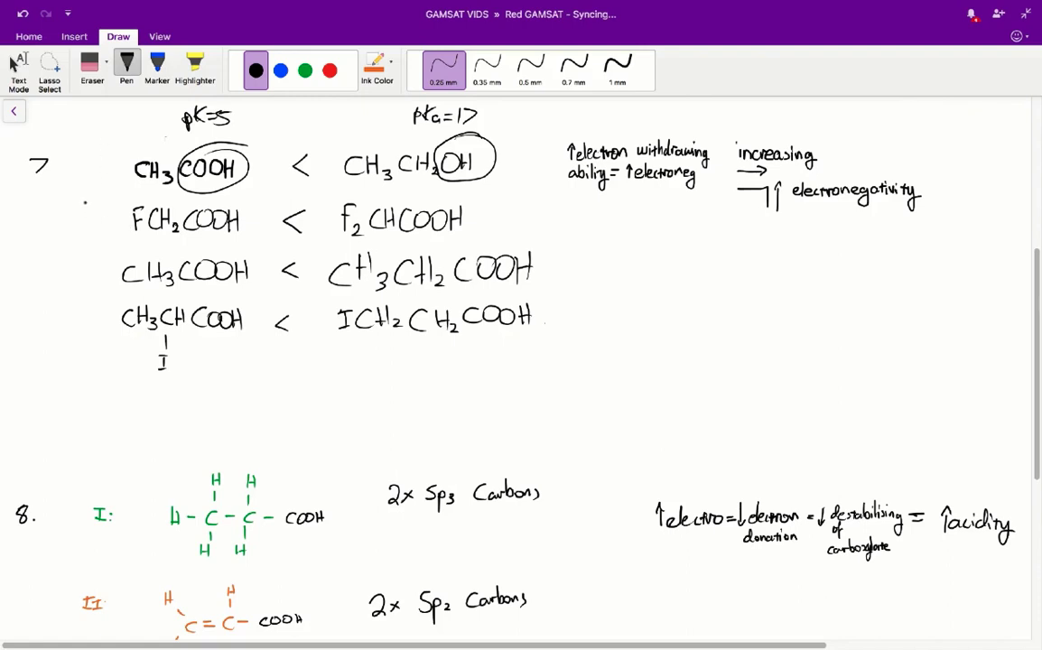
Draw a pen stroke on question 8's structures, adding the second H to compound II.
{"action": "left_click_drag", "start_coordinate": [88, 207], "coordinate": [108, 185]}
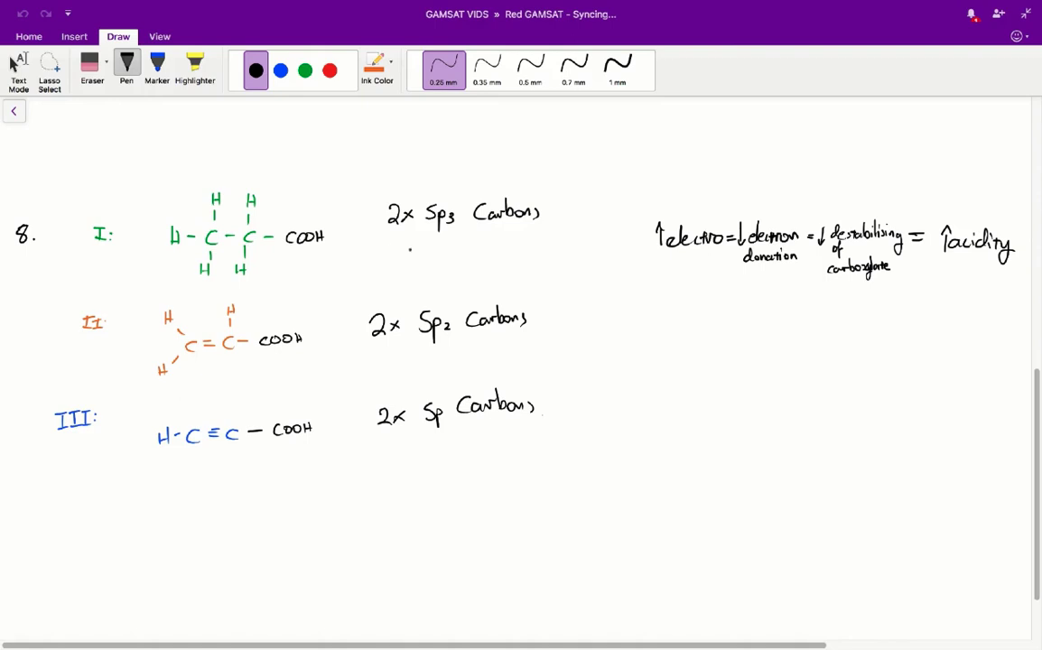
{"action": "scroll", "scroll_direction": "down", "scroll_amount": 3}
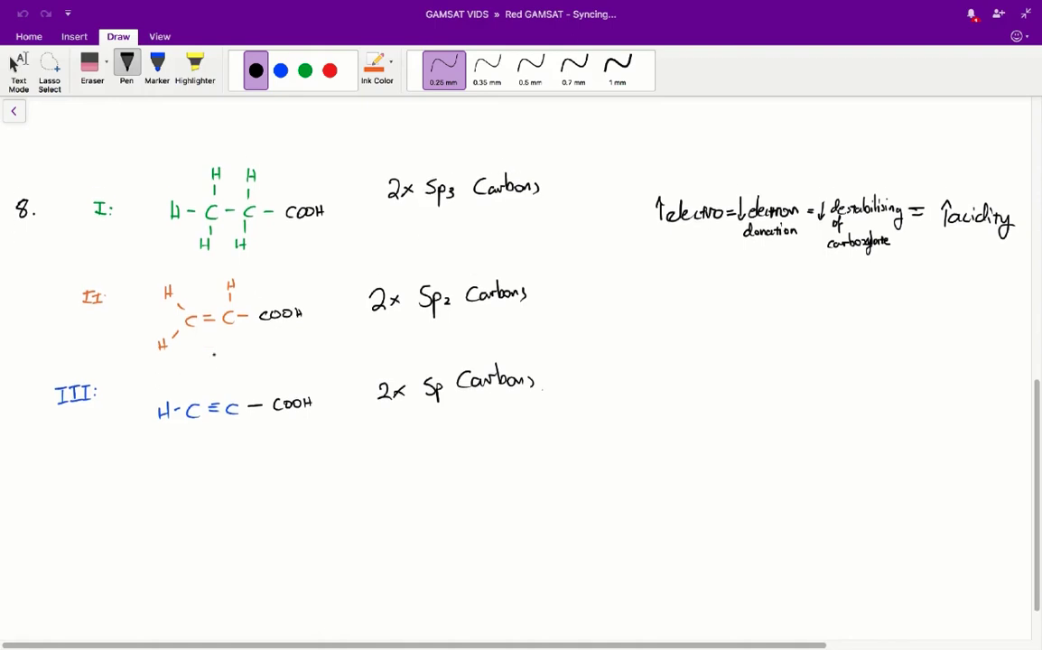
{"action": "scroll", "scroll_direction": "down", "scroll_amount": 3}
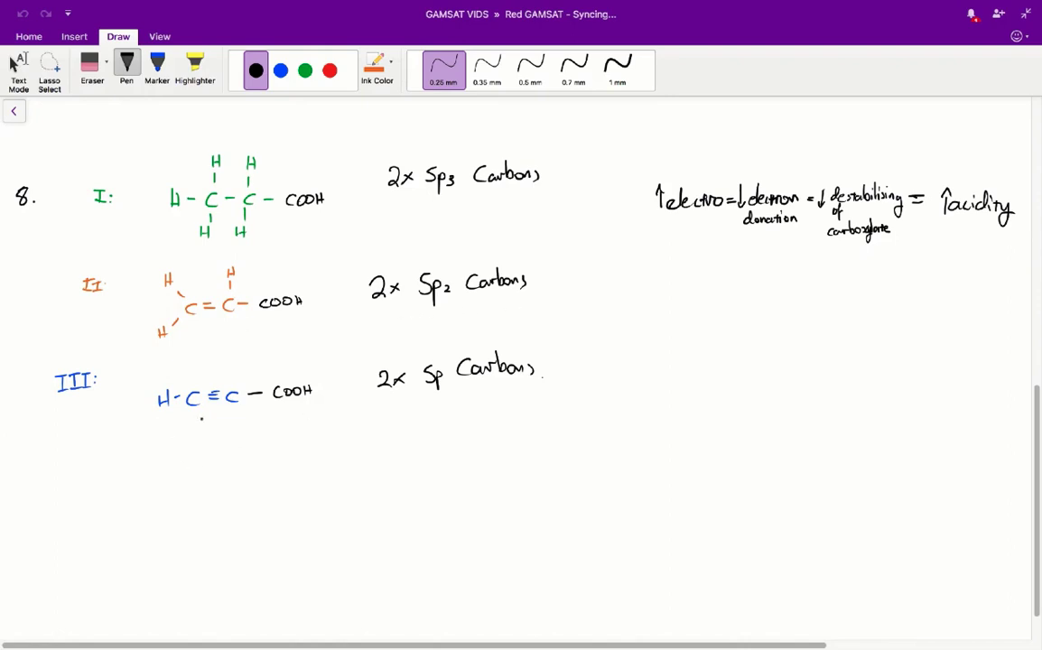
{"action": "scroll", "scroll_direction": "down", "scroll_amount": 3}
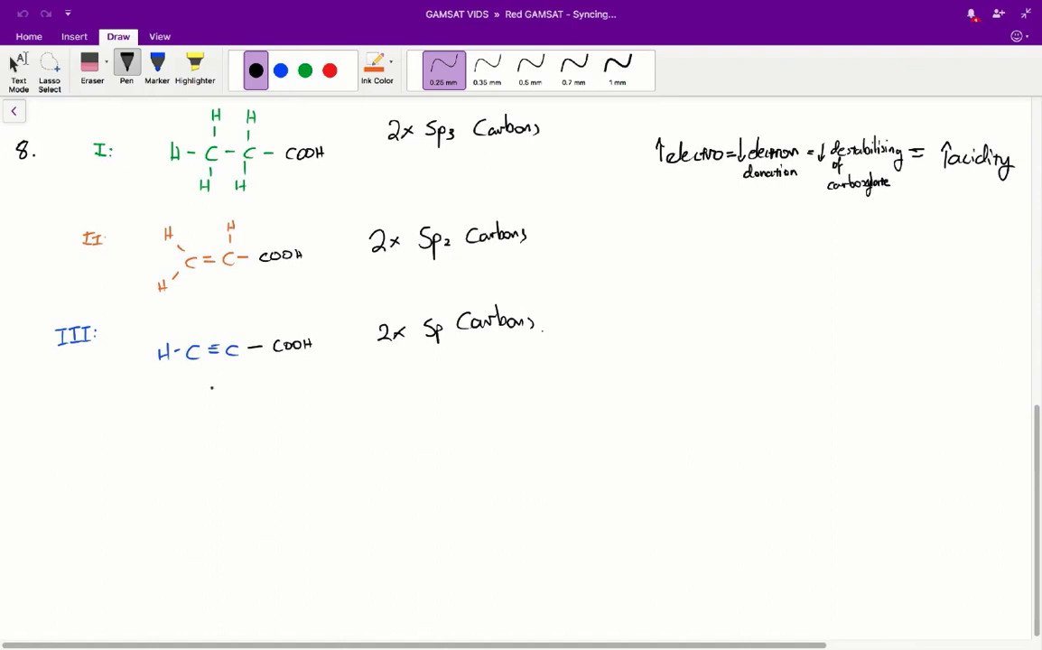